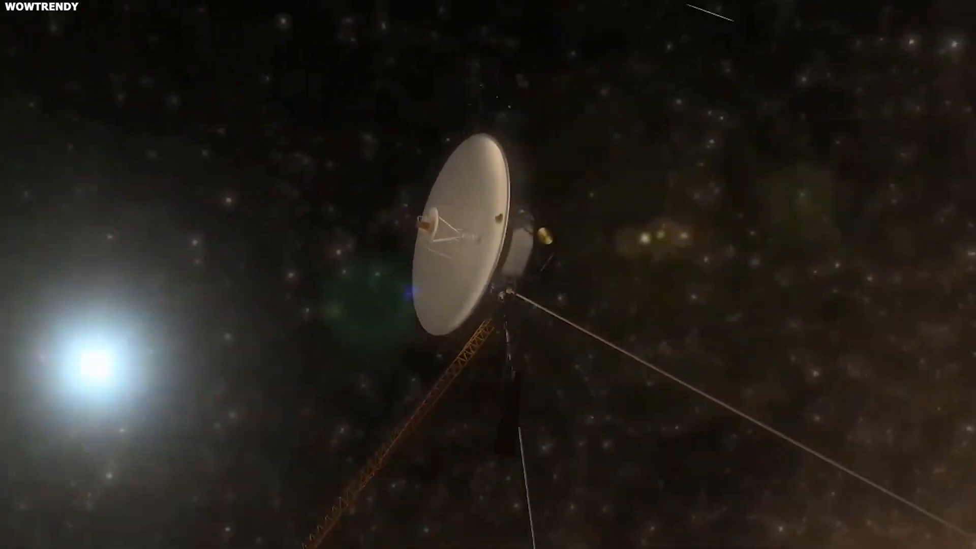
{"action": "left_click", "coordinate": [472, 415]}
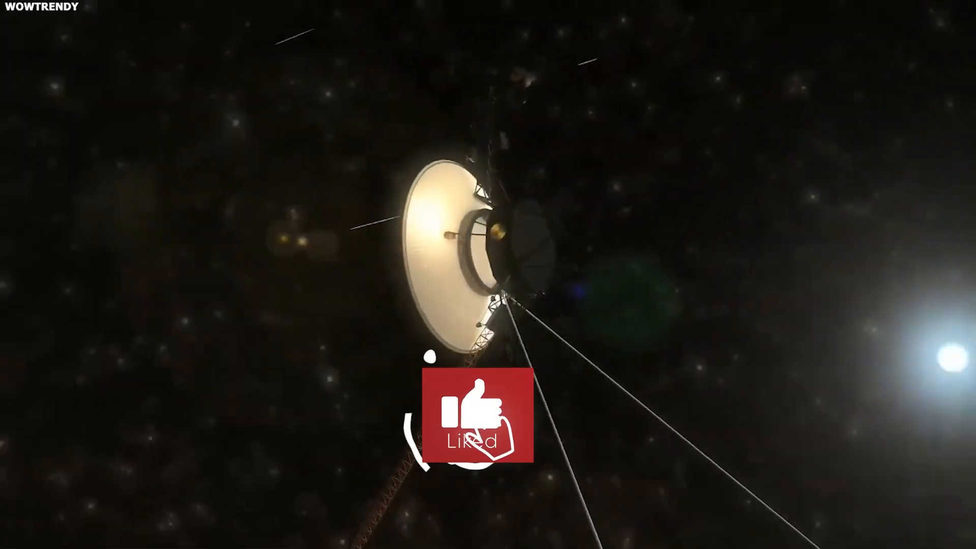